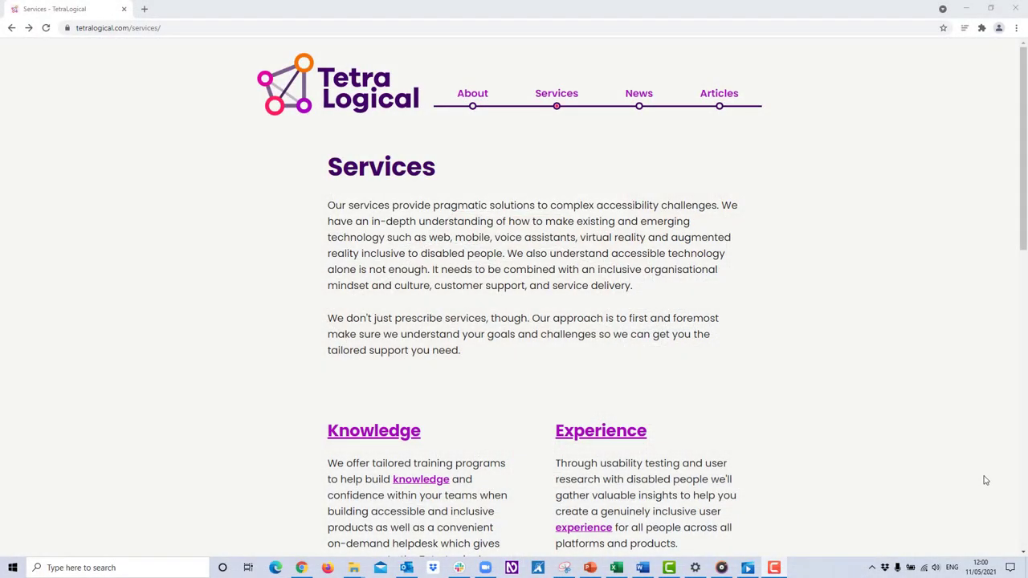
pyautogui.moveTo(342, 84)
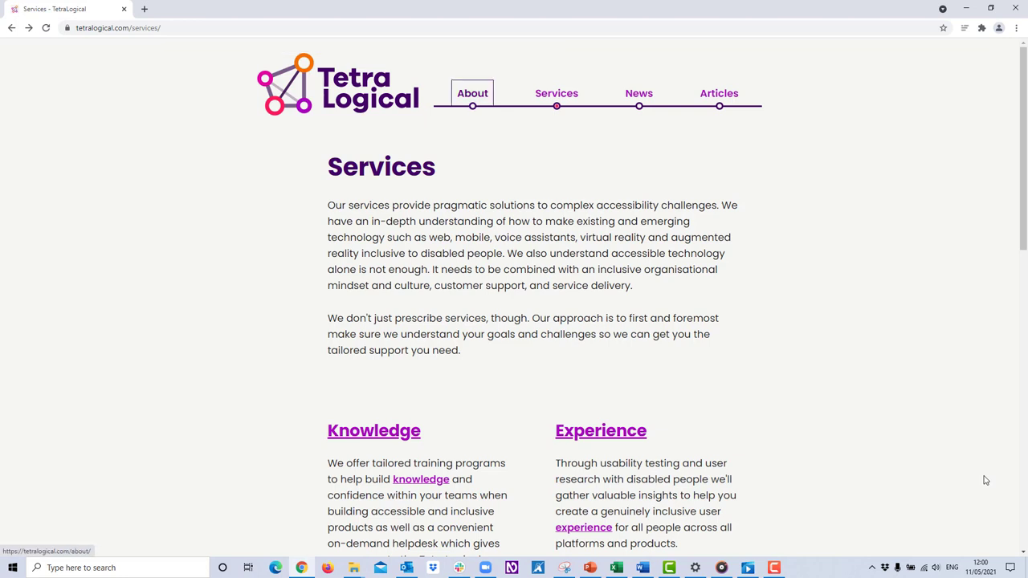
pyautogui.moveTo(639, 93)
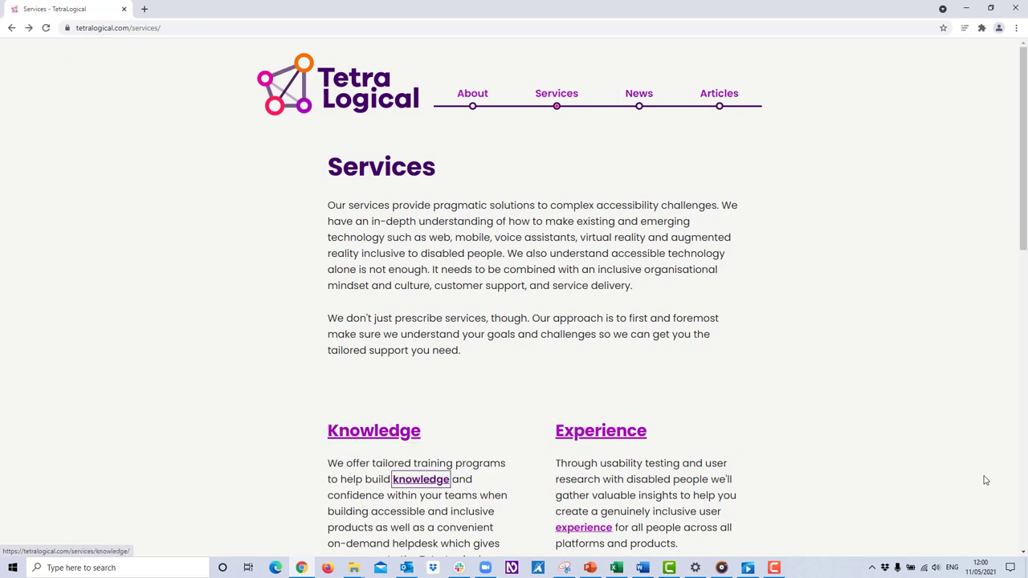
# Follow the in-text knowledge link in the Knowledge section to reach Knowledge – Services.
pyautogui.click(420, 479)
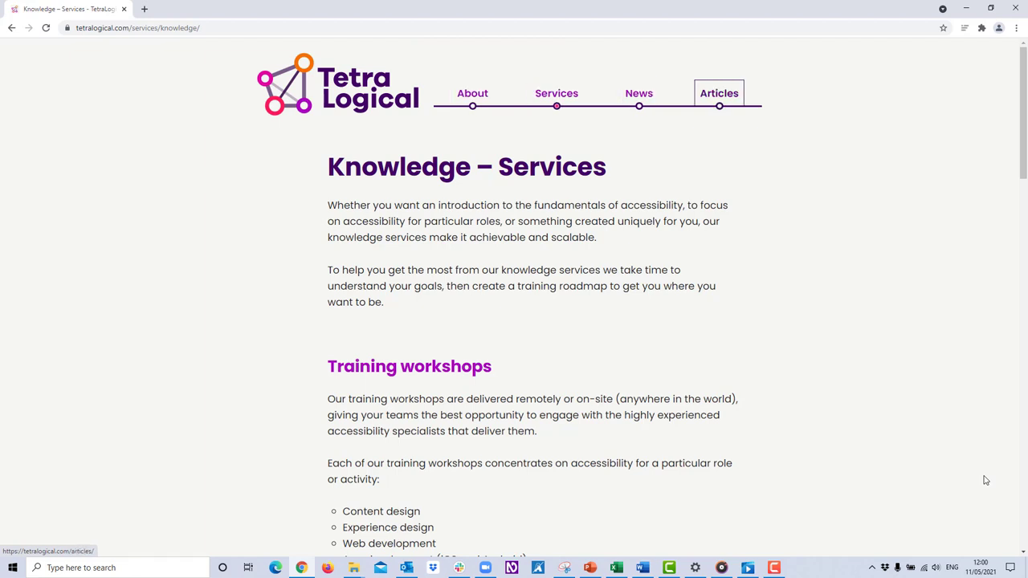
# Scroll down the Knowledge – Services page to the training workshops text with the helpdesk link.
pyautogui.scroll(-3)
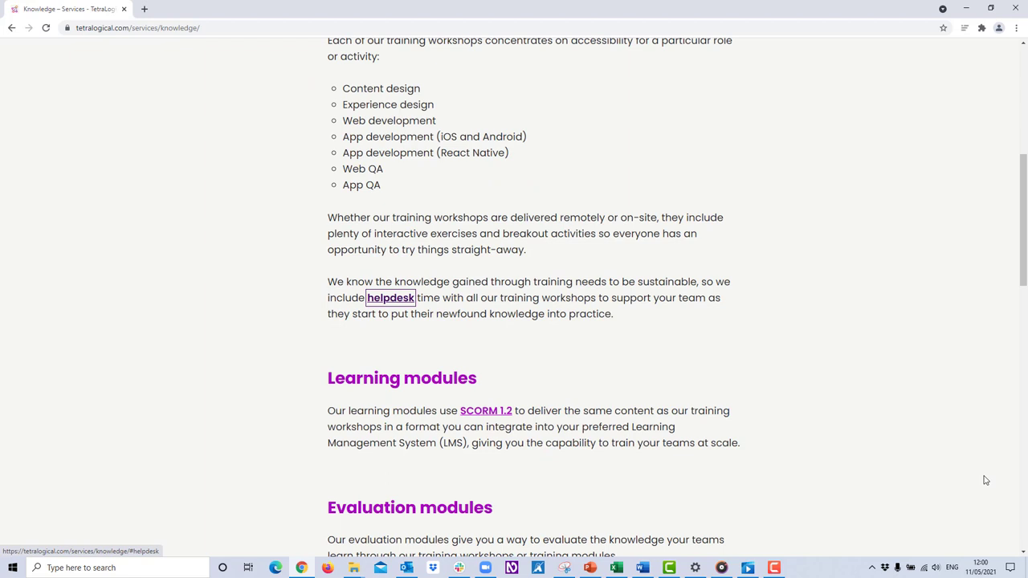
pyautogui.moveTo(954, 475)
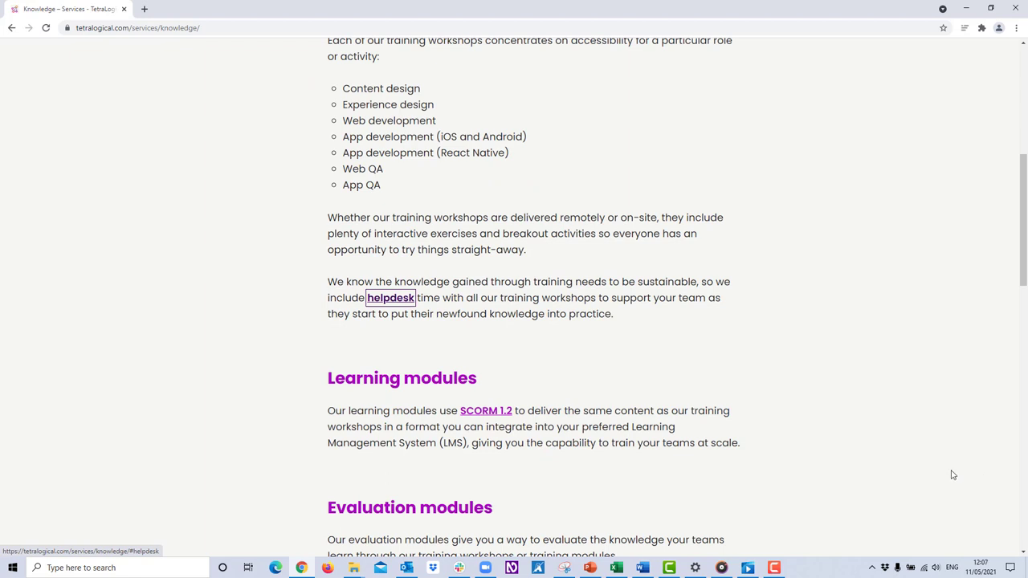